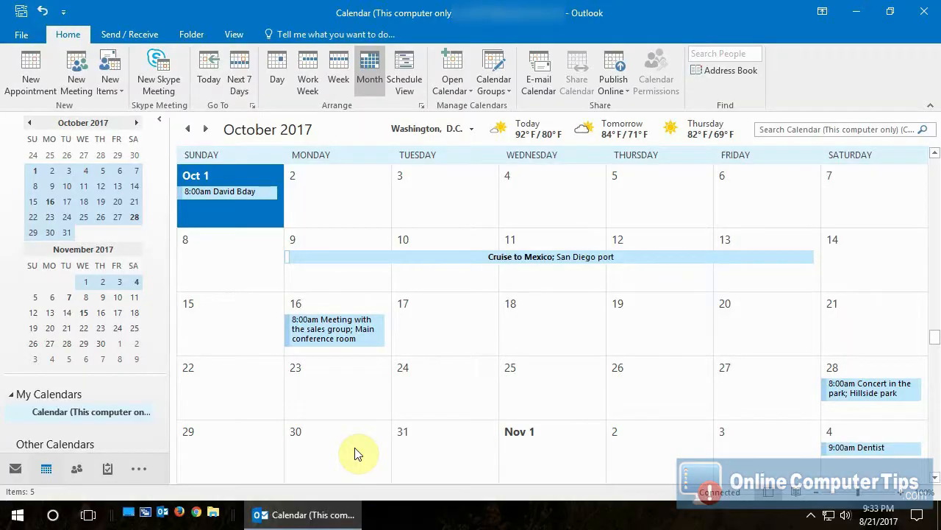
mouse_move(482, 283)
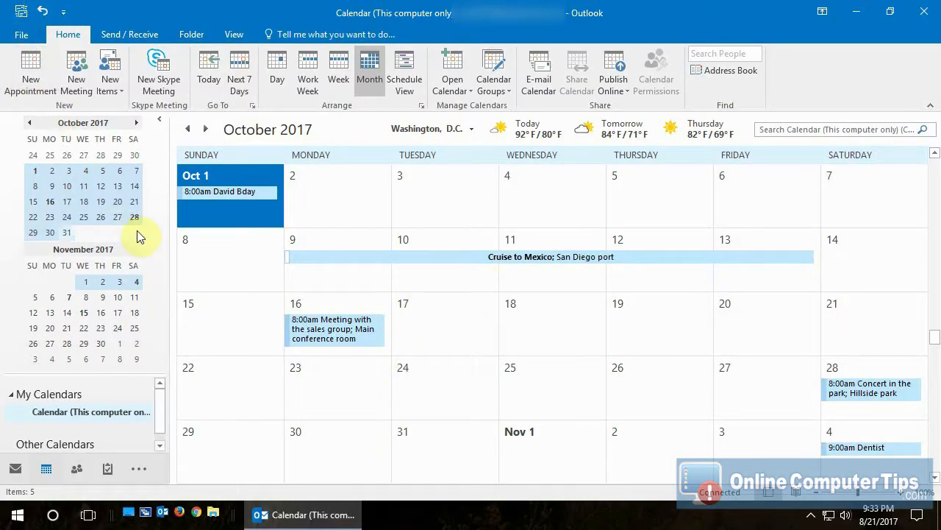
mouse_move(404, 308)
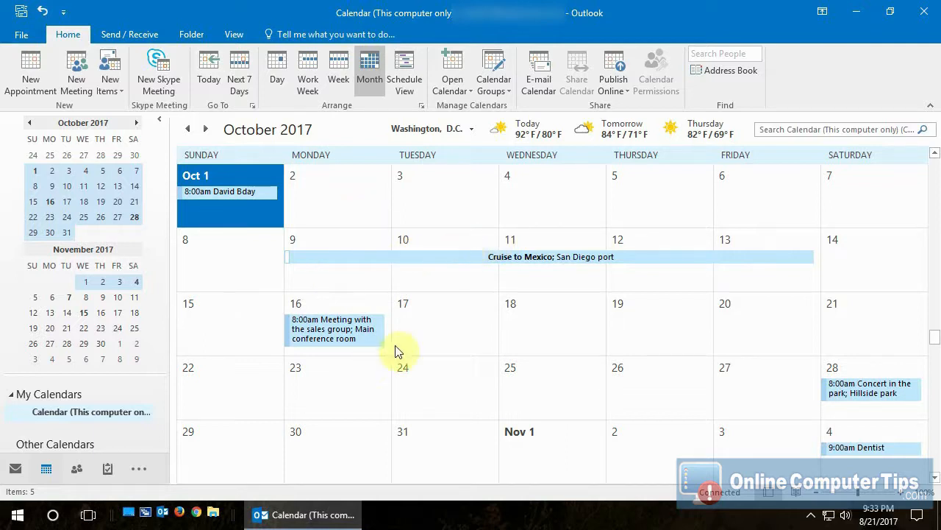
mouse_move(690, 341)
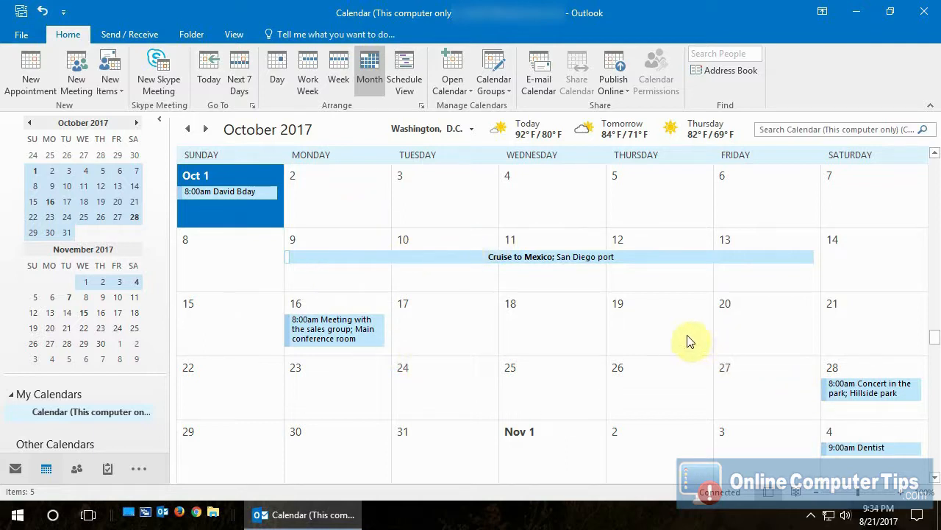
mouse_move(650, 332)
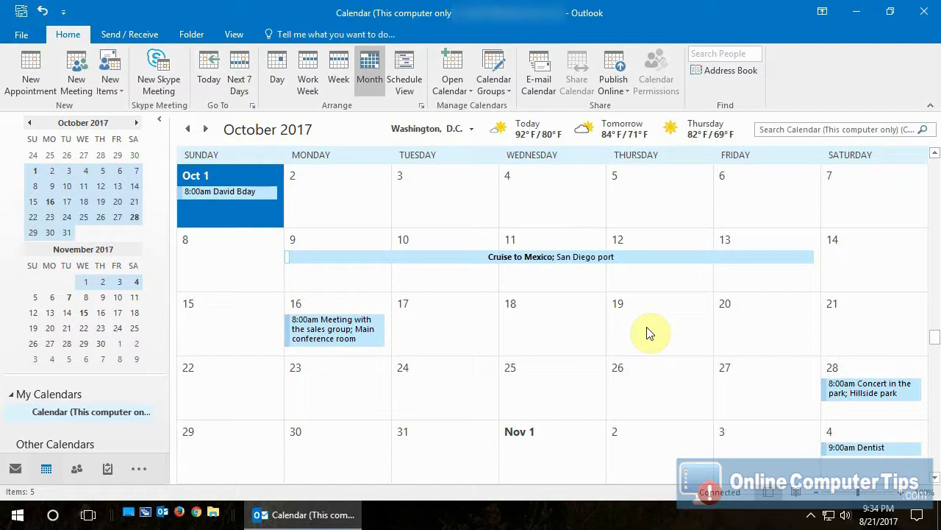
mouse_move(379, 281)
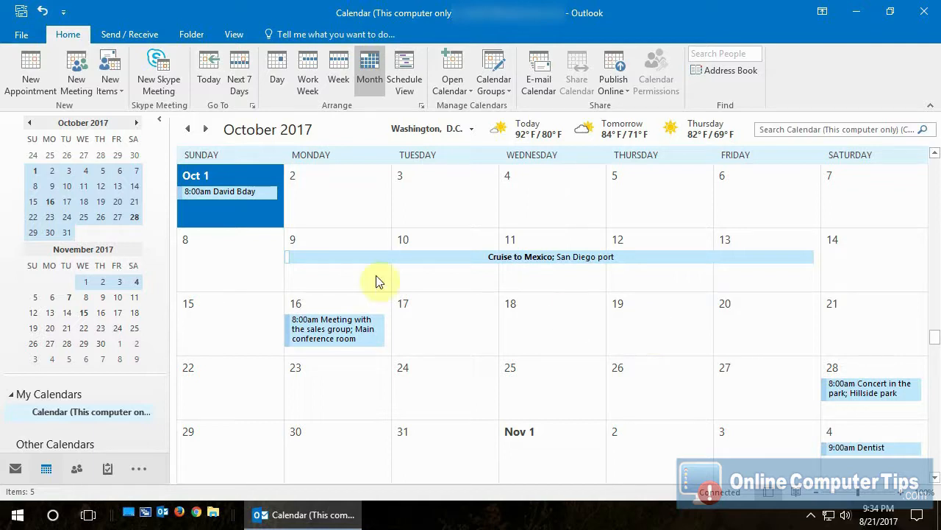
mouse_move(109, 189)
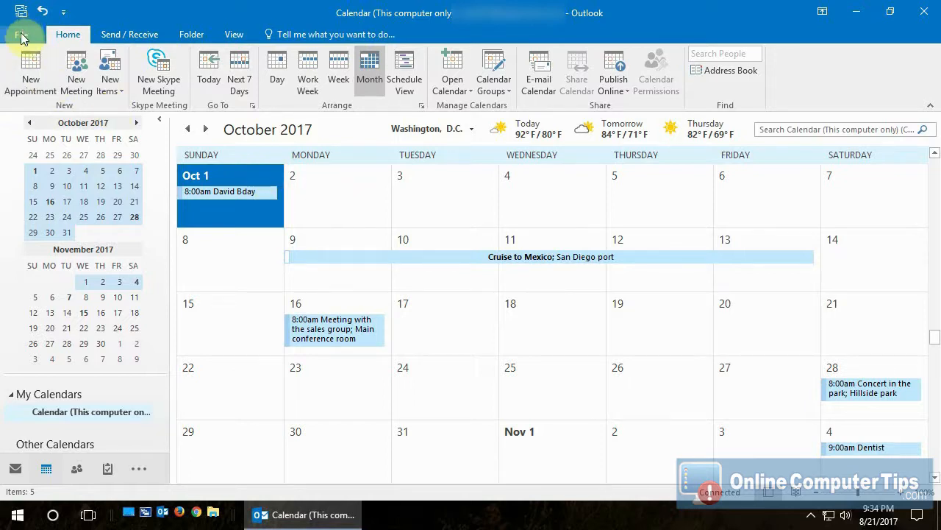
Save the calendar as Jim Calendar.ics in D:\Calendar, triggering the no-appointments warning
left_click(21, 34)
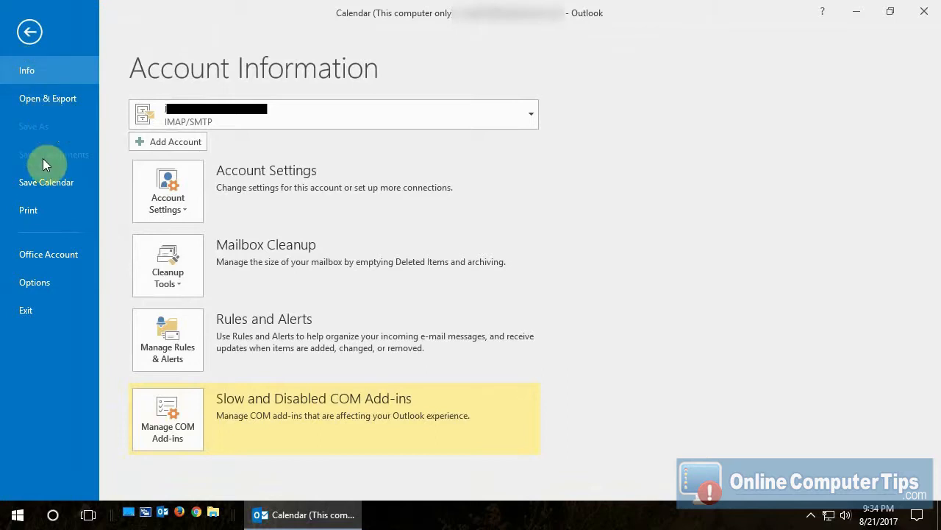
left_click(46, 176)
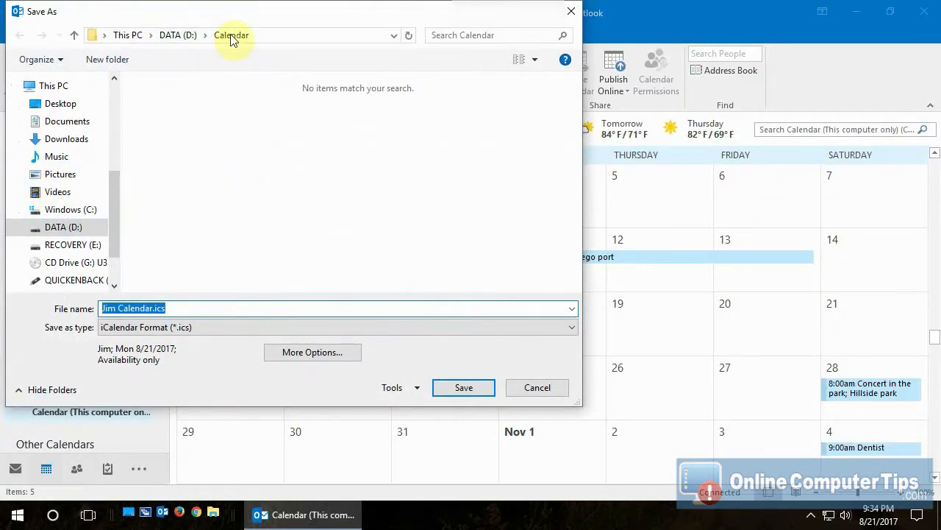
mouse_move(186, 309)
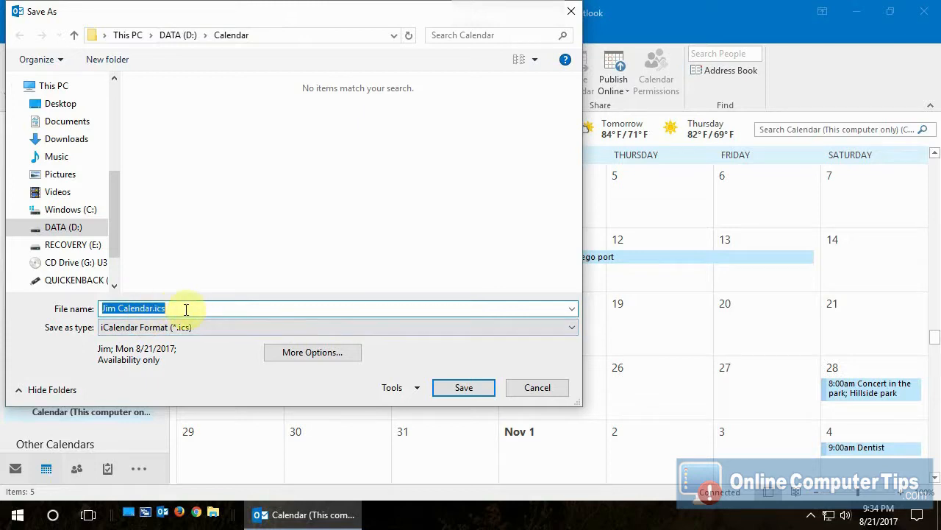
mouse_move(493, 426)
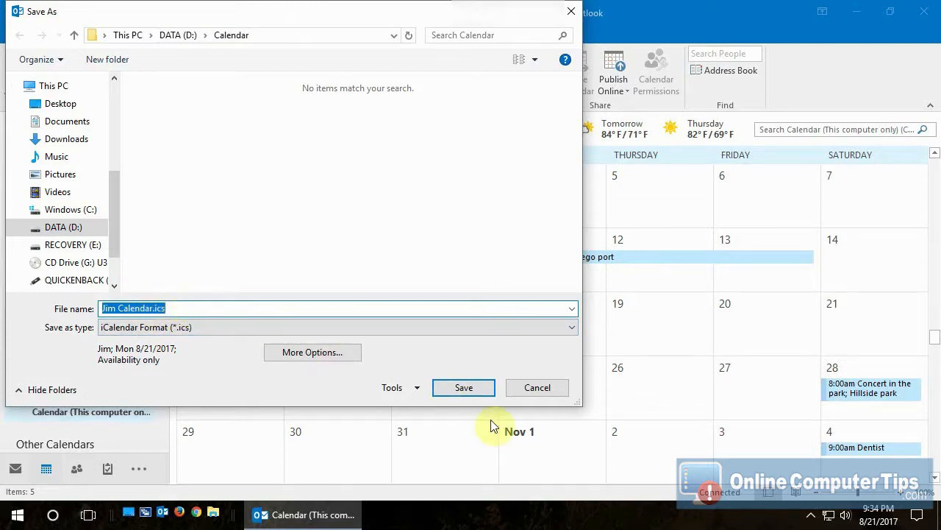
left_click(463, 388)
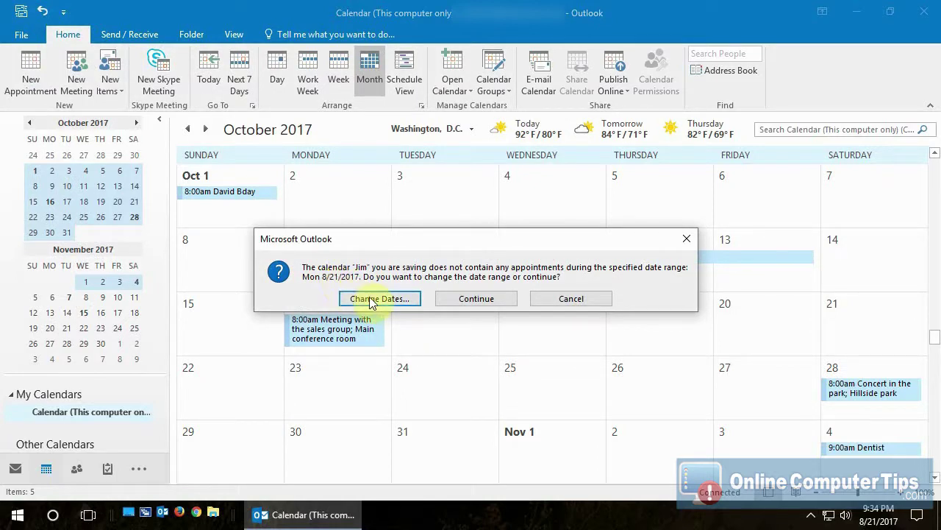
mouse_move(408, 283)
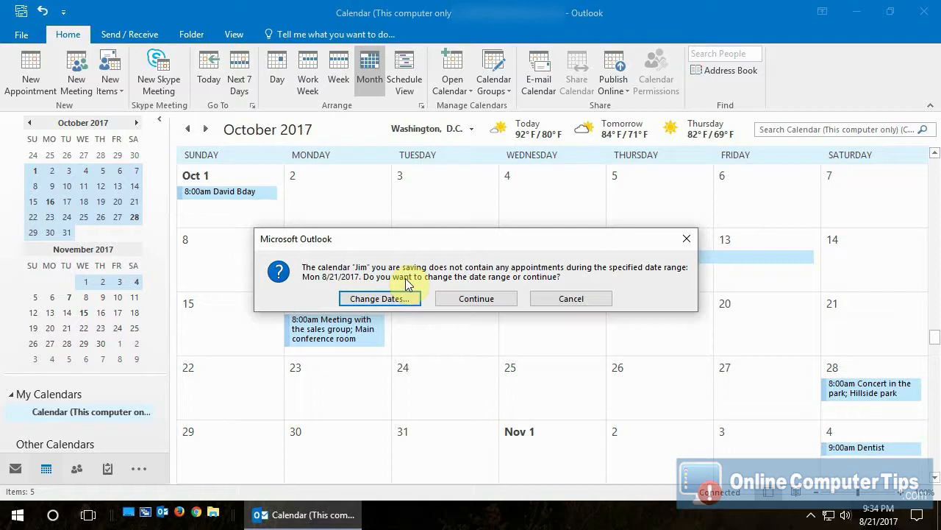
Set the export range to 10/1/2017–10/31/2017 and show the advanced options
left_click(380, 298)
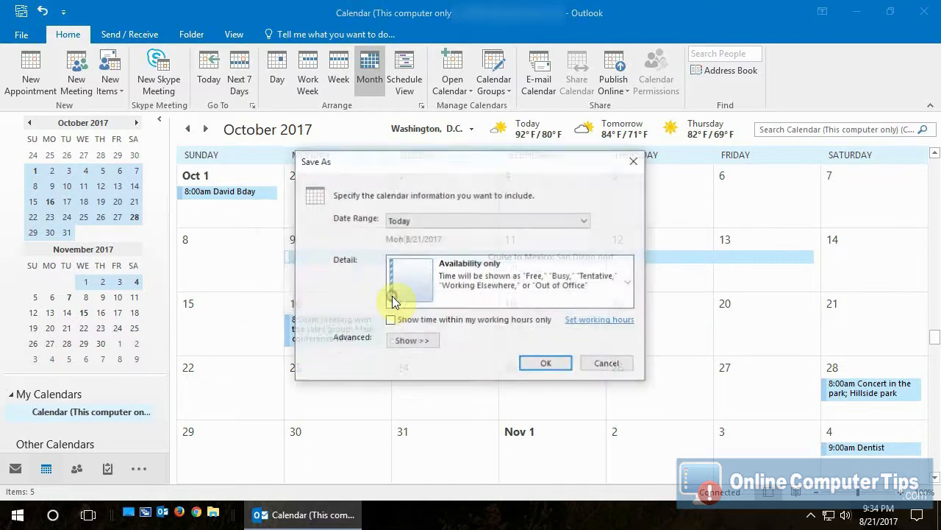
left_click(583, 220)
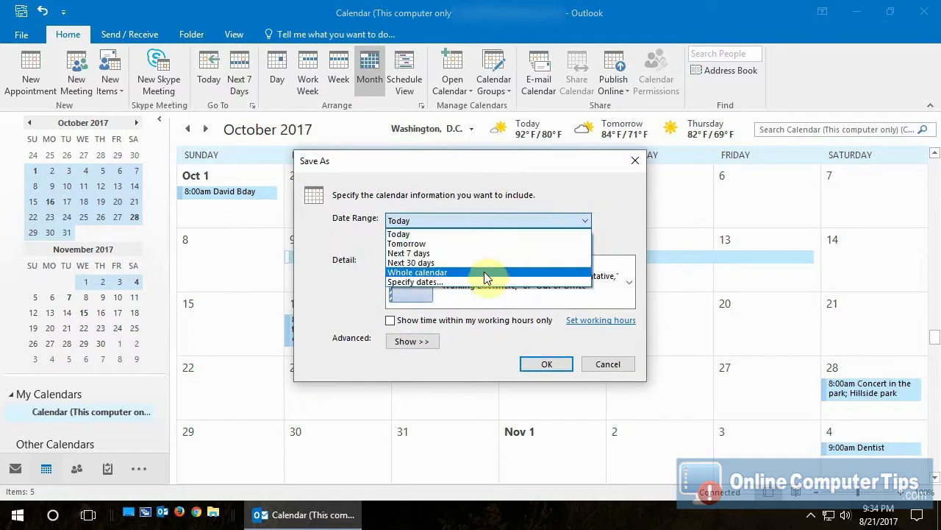
left_click(415, 281)
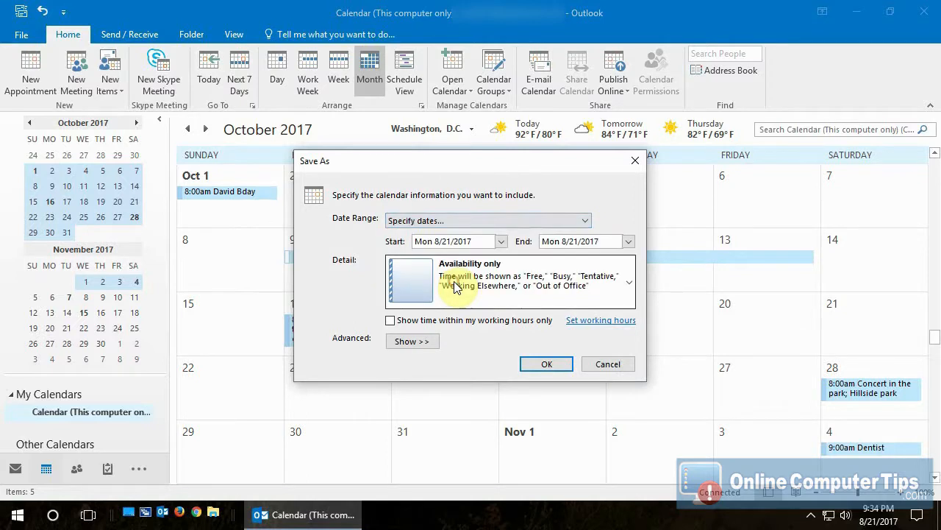
mouse_move(485, 272)
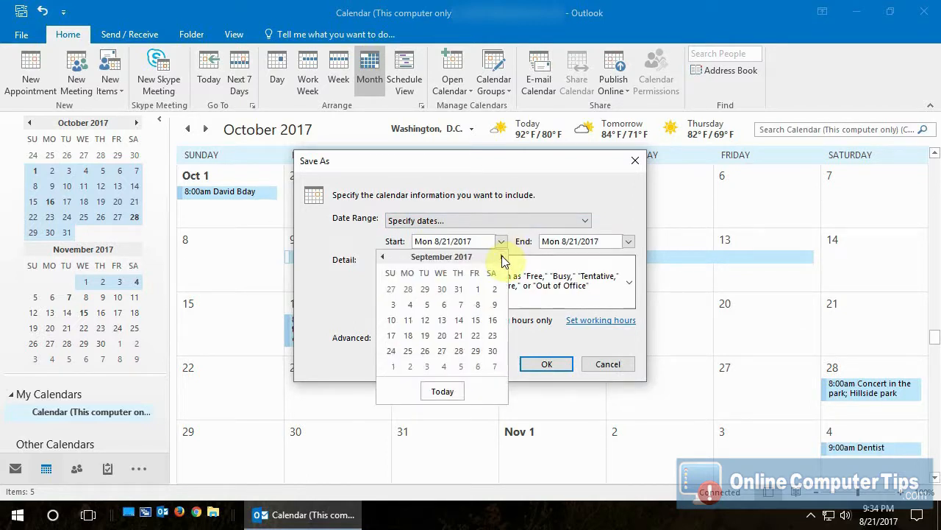
left_click(504, 256)
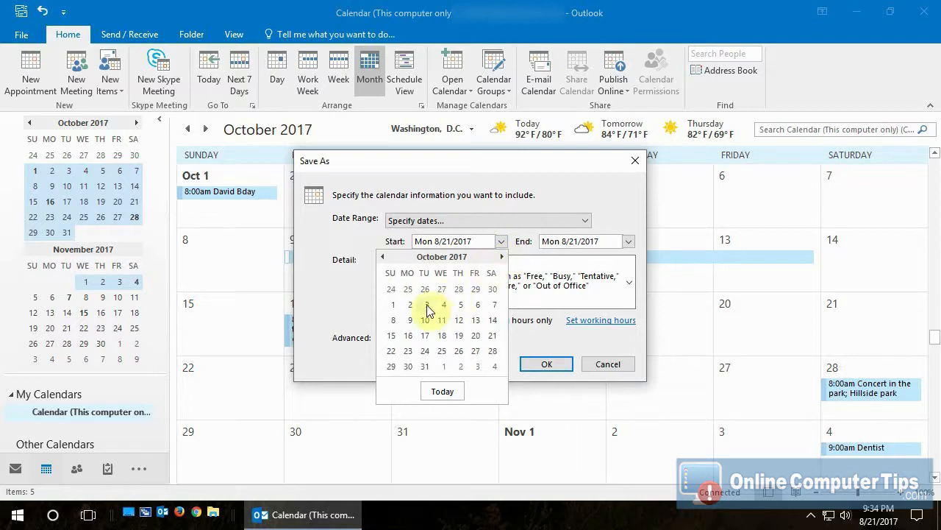
left_click(392, 304)
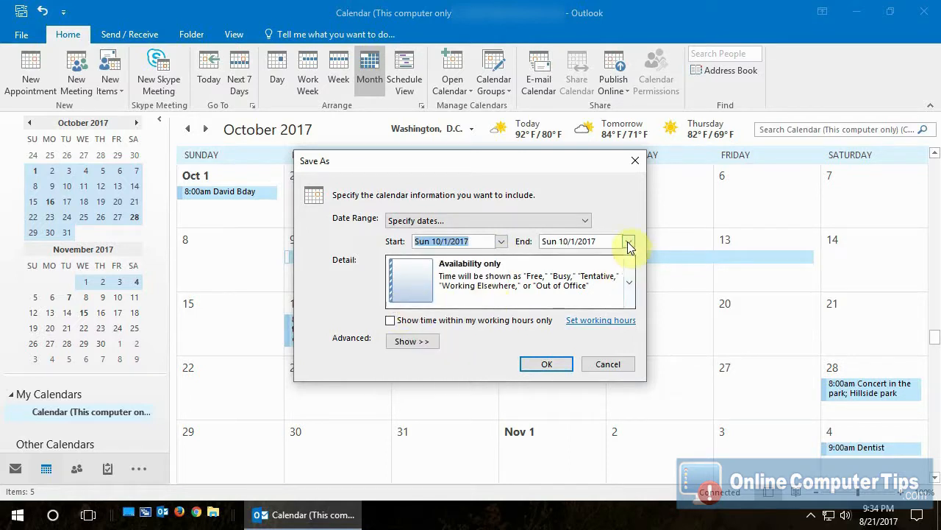
left_click(629, 242)
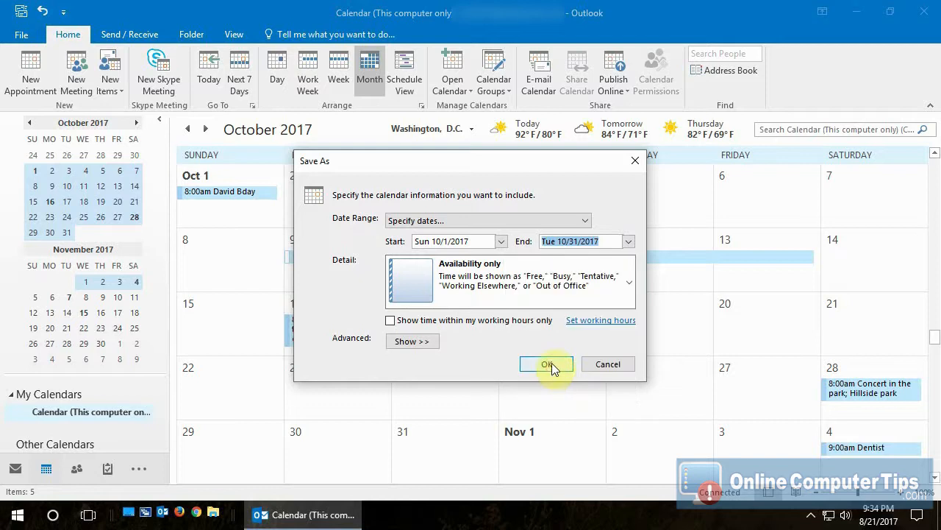
left_click(412, 341)
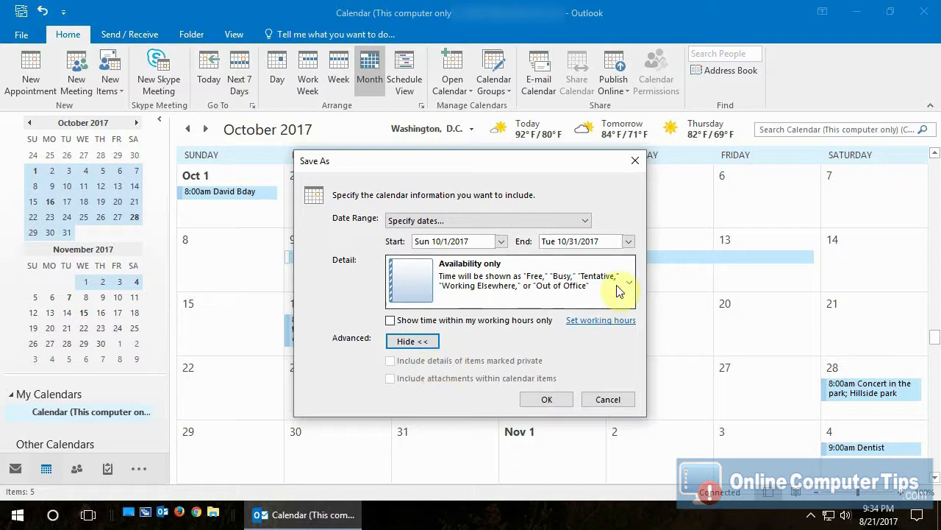
mouse_move(440, 385)
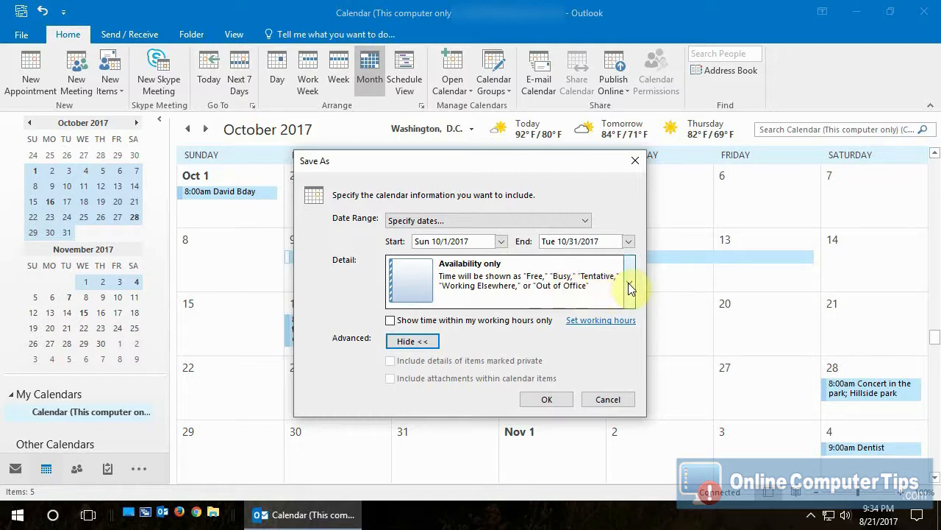
mouse_move(201, 213)
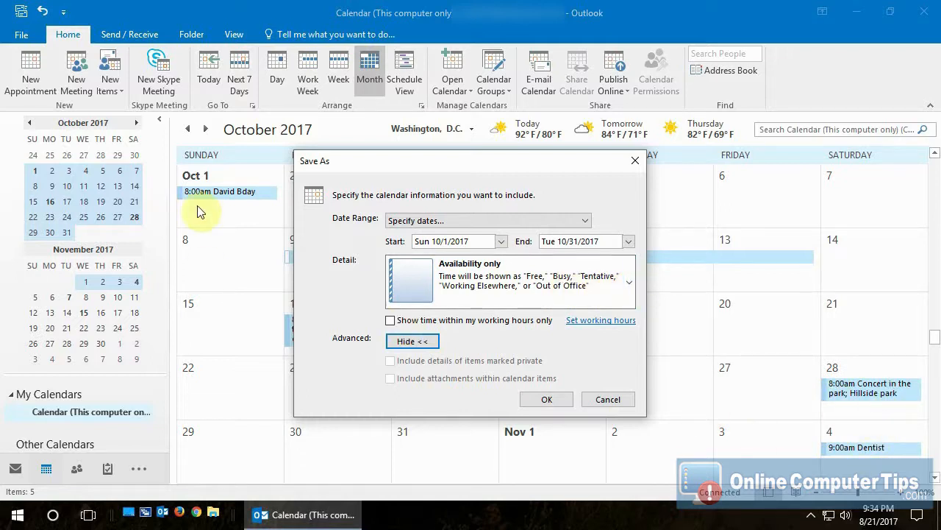
Choose Full details for the October 2017 export and confirm with OK
left_click(629, 282)
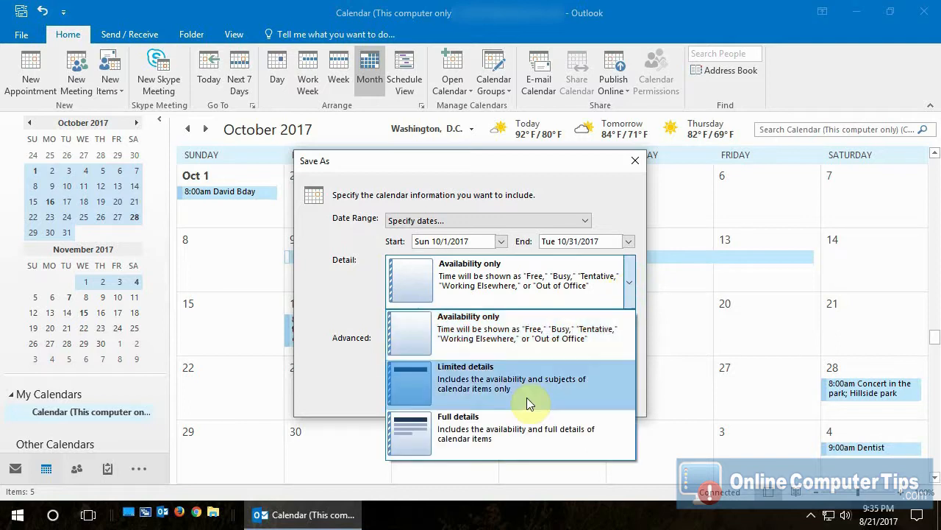
left_click(515, 434)
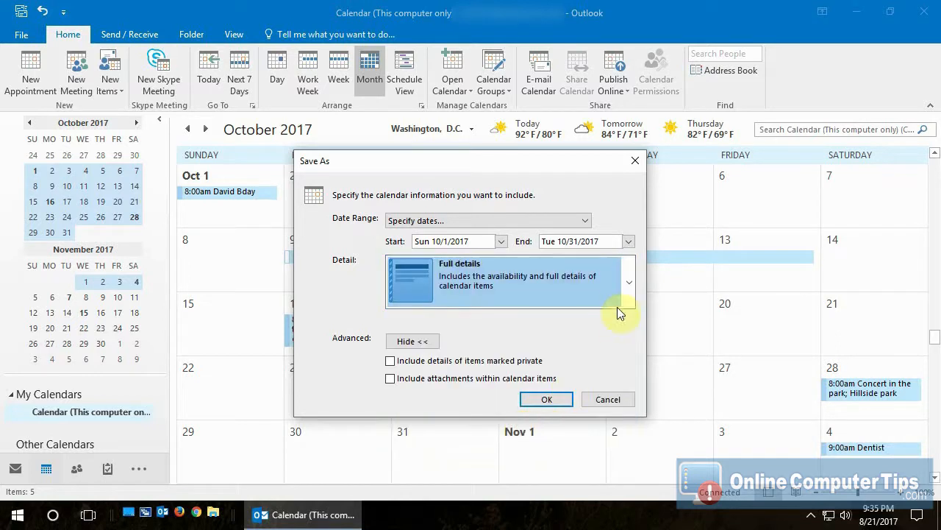
mouse_move(874, 392)
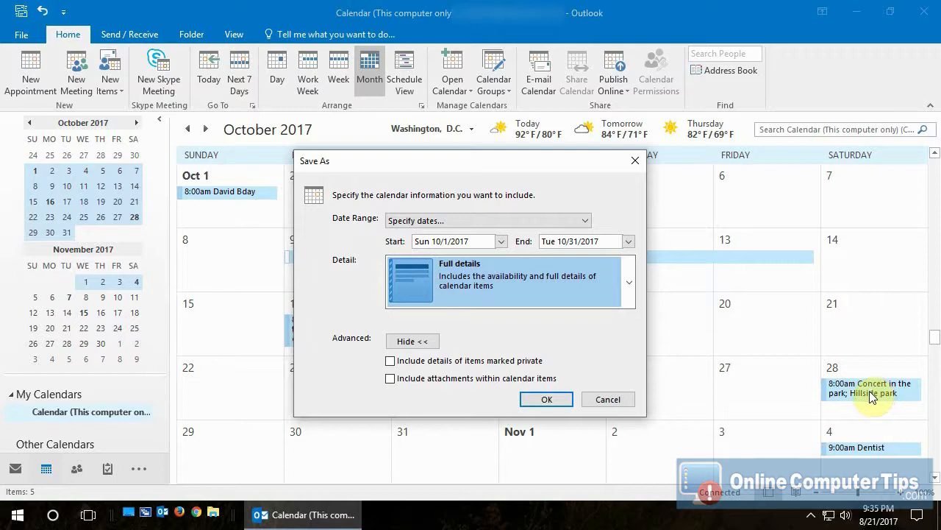
mouse_move(807, 387)
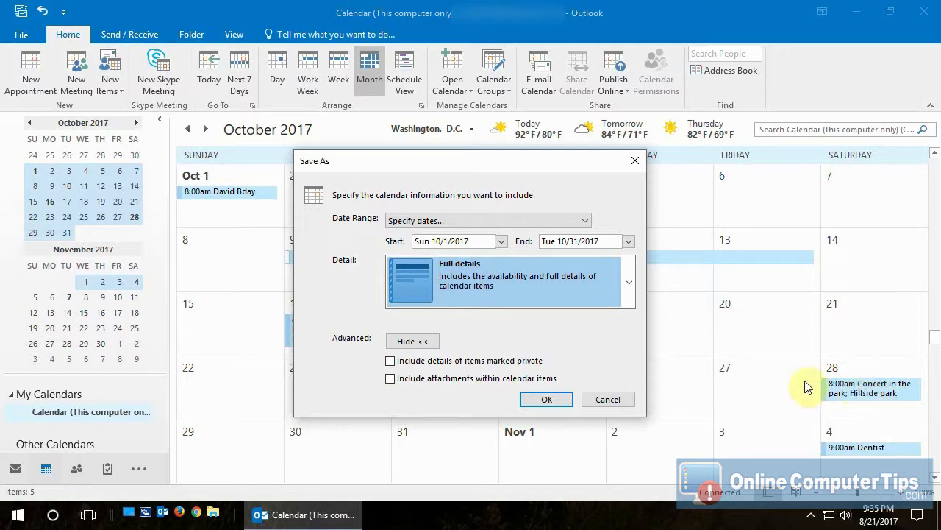
mouse_move(541, 345)
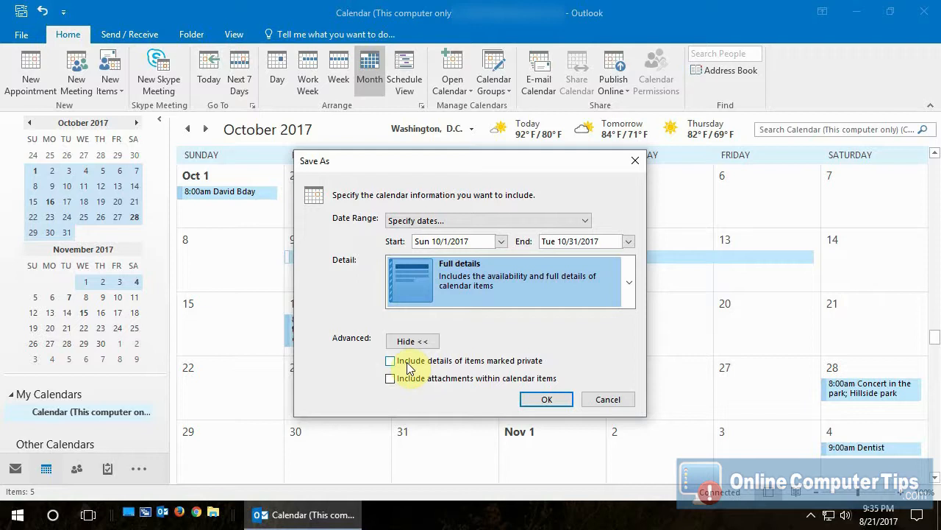
mouse_move(441, 366)
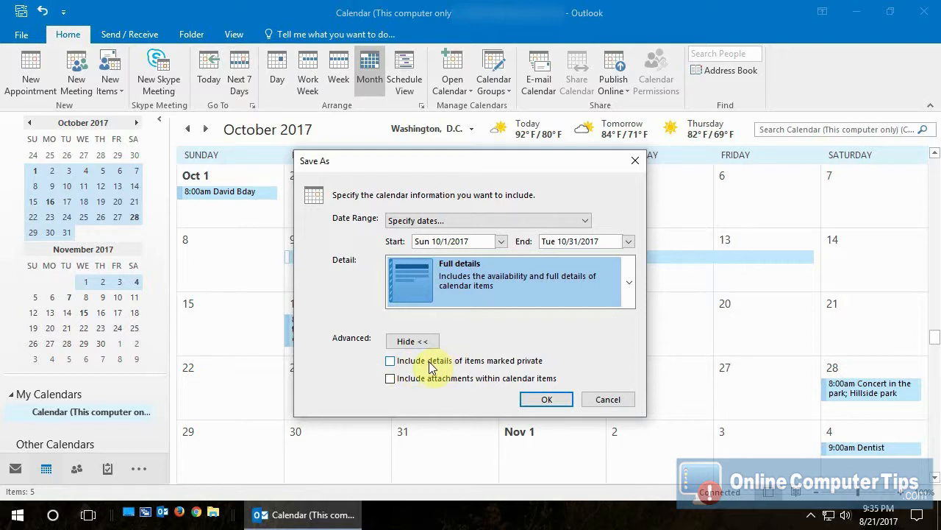
mouse_move(462, 382)
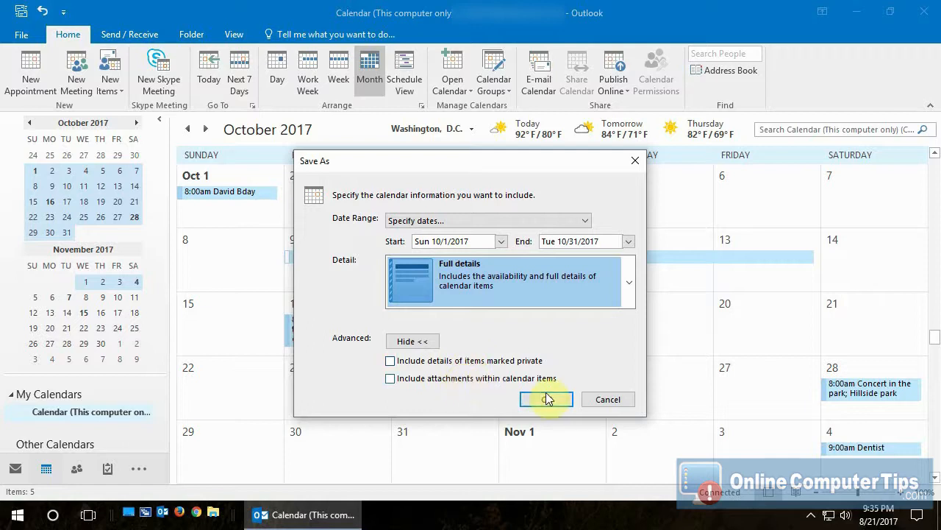
left_click(546, 399)
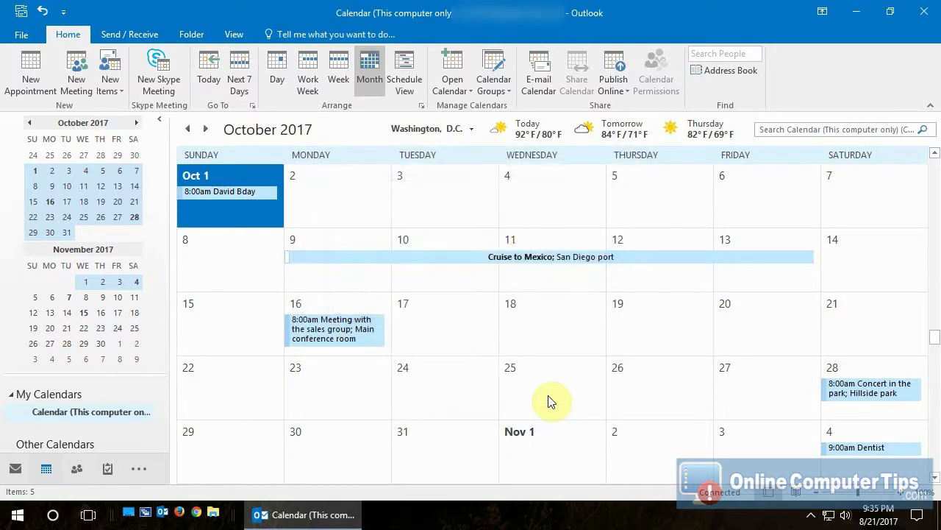
mouse_move(302, 266)
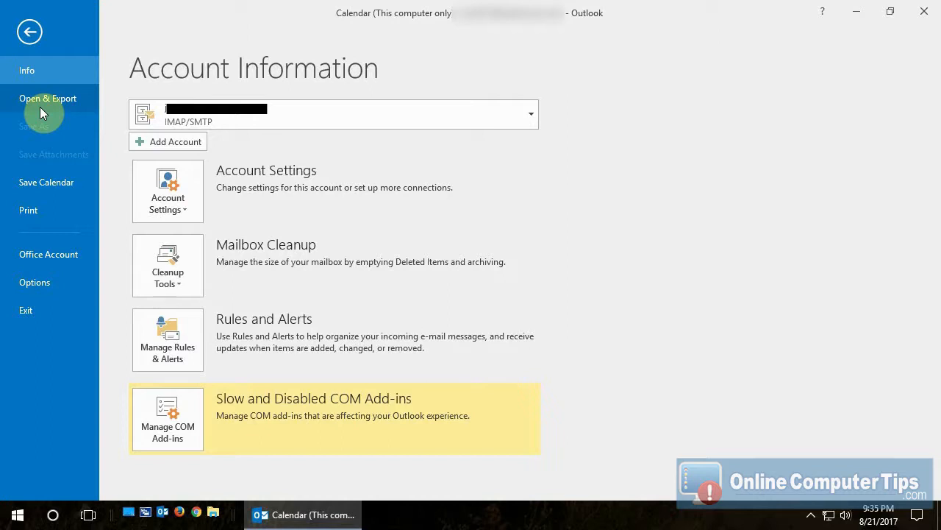
mouse_move(48, 110)
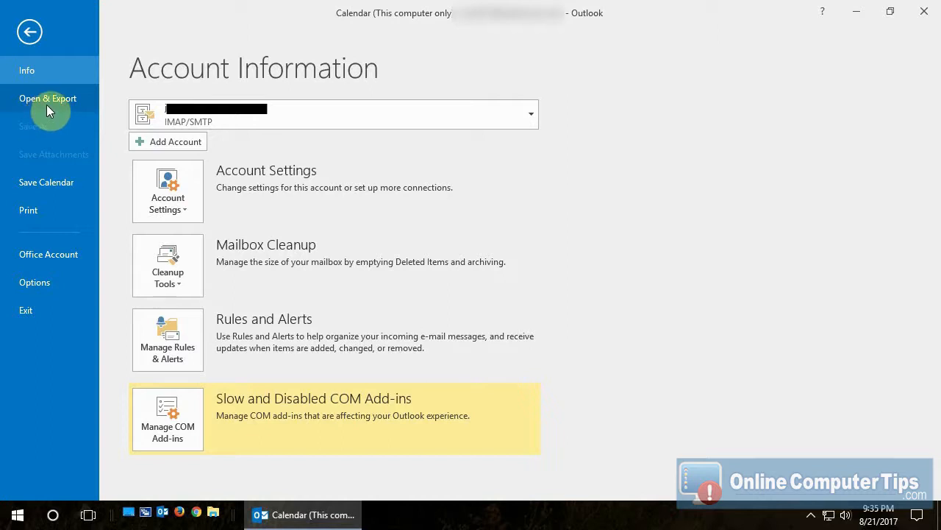
mouse_move(55, 182)
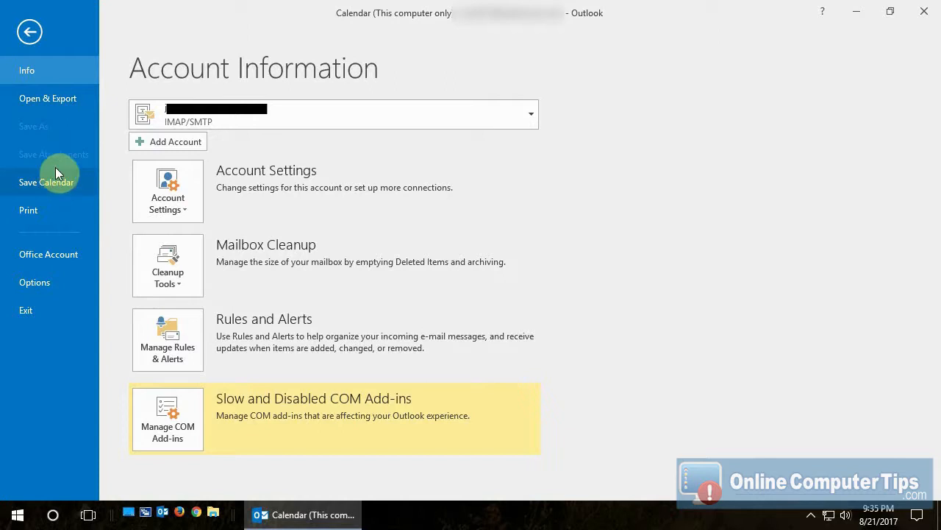
mouse_move(48, 98)
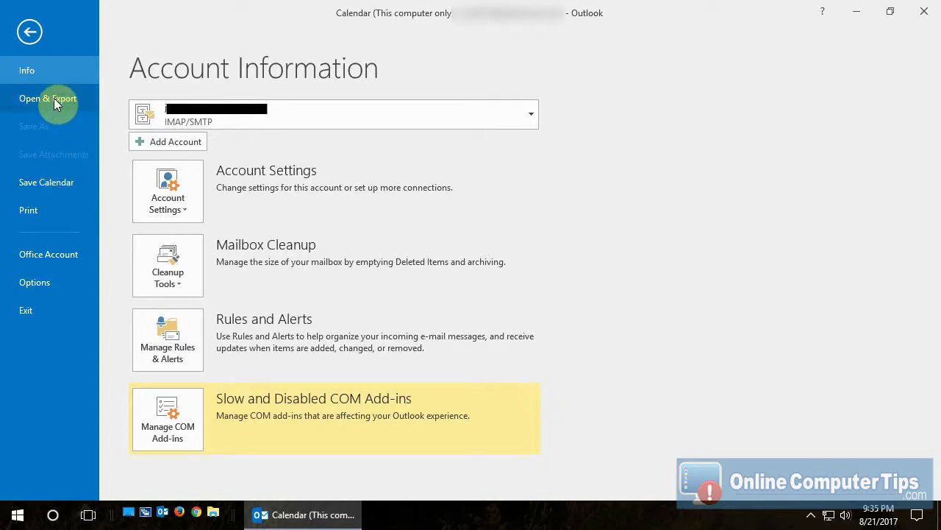
left_click(30, 31)
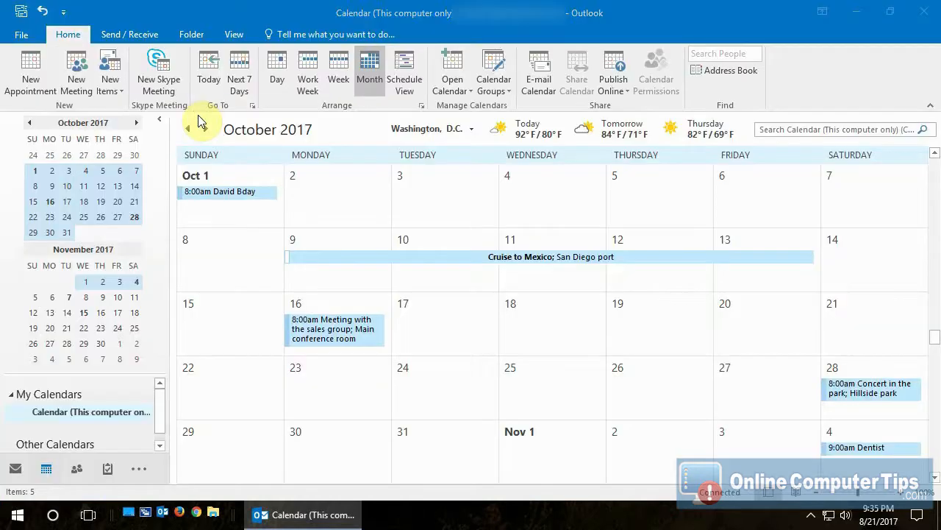
Display Jim's imported calendar side by side with the original October 2017 calendar
left_click(451, 70)
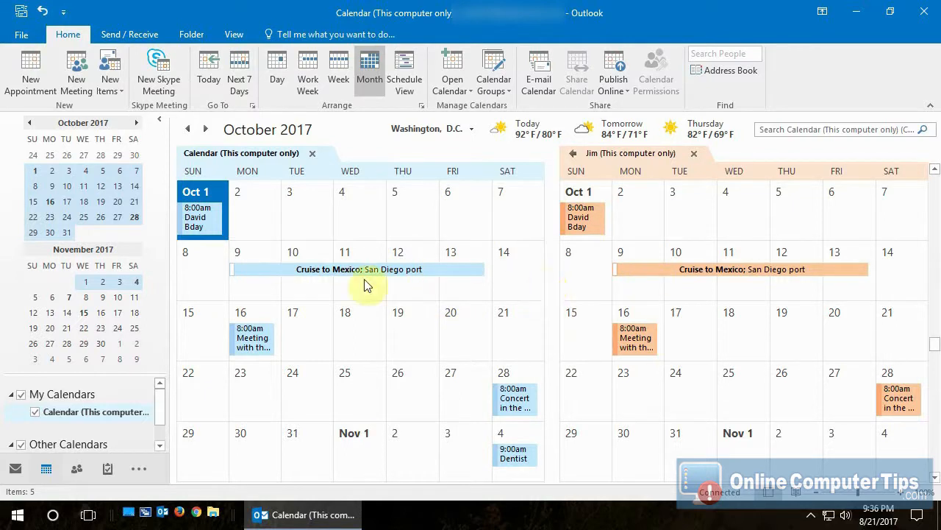
mouse_move(427, 292)
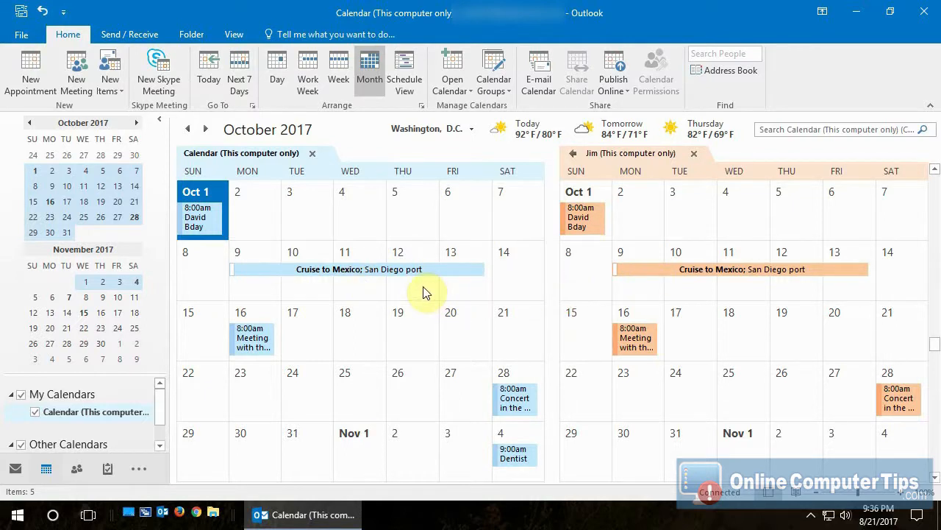
mouse_move(403, 295)
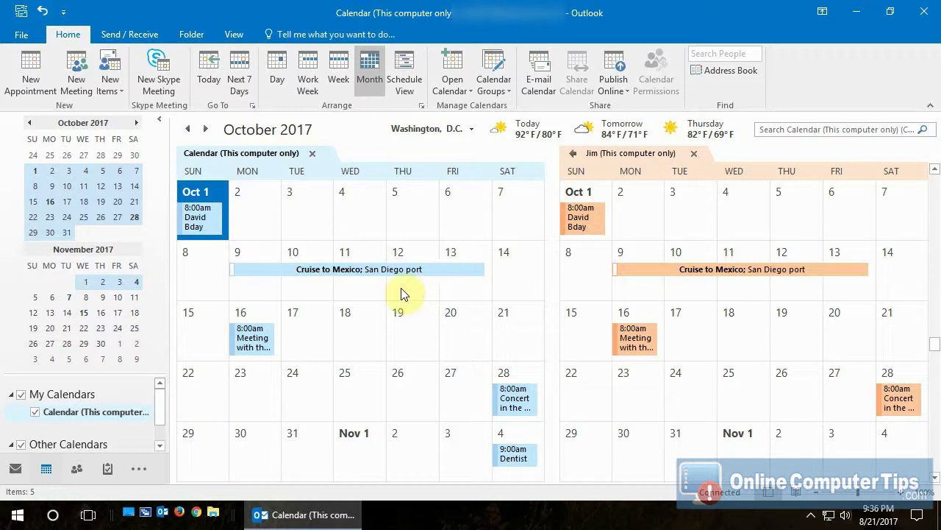
mouse_move(160, 403)
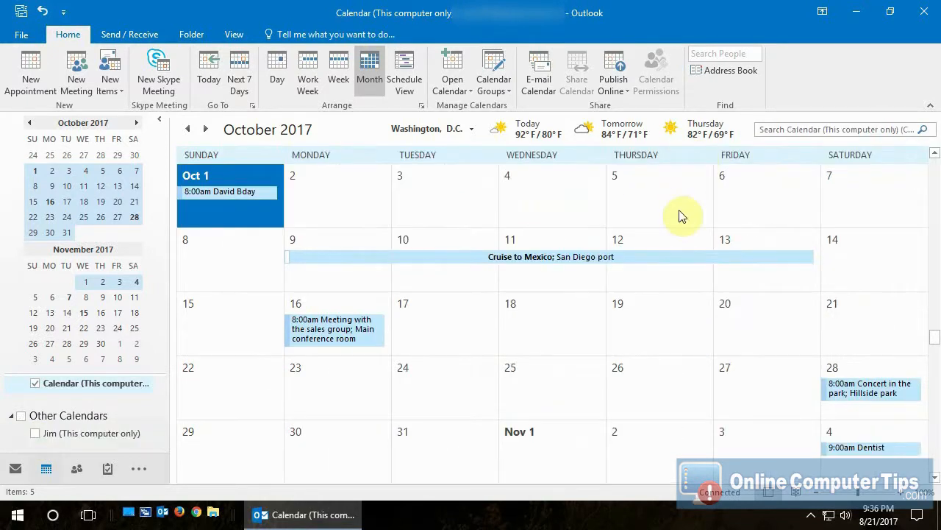
left_click(34, 433)
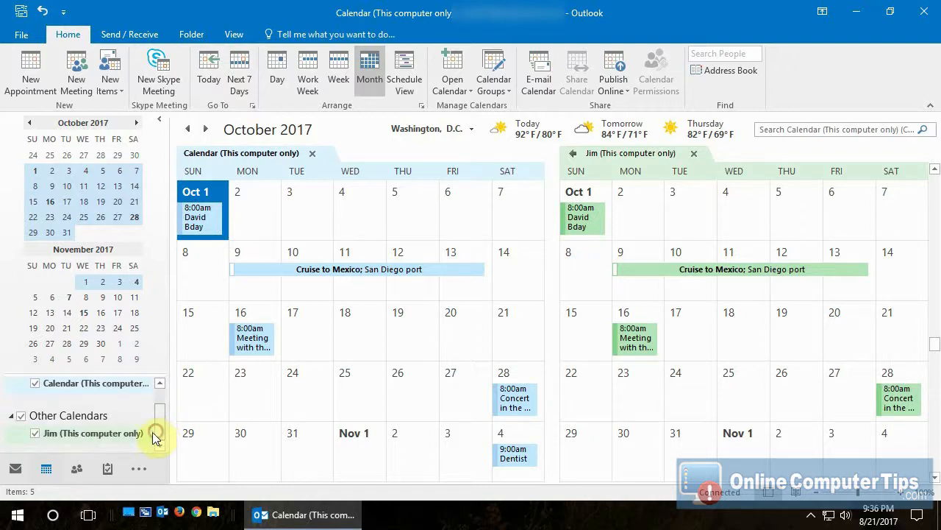
Delete Jim's imported calendar from Other Calendars and confirm the removal
right_click(94, 432)
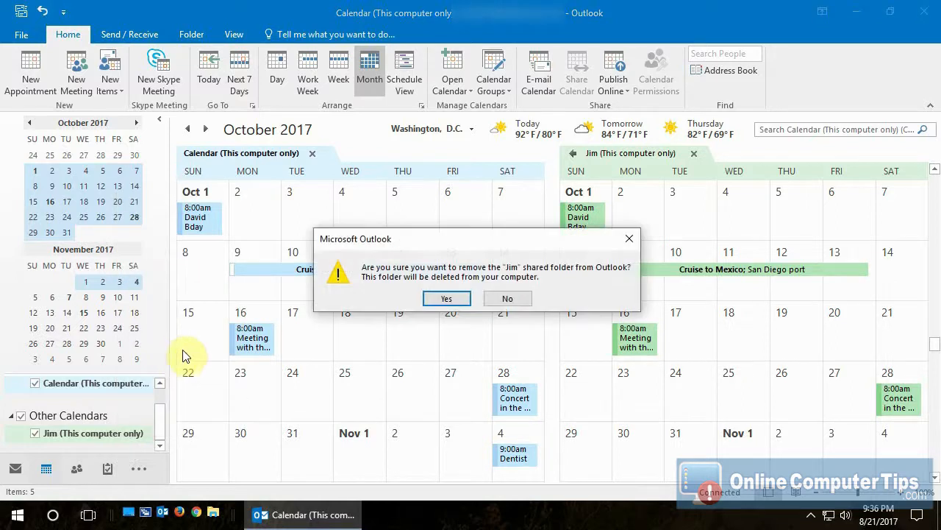
mouse_move(410, 336)
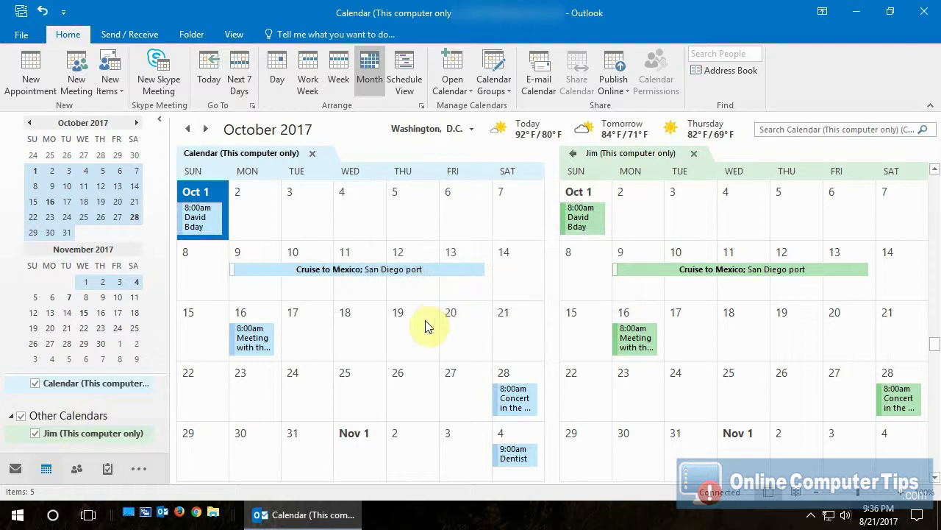
left_click(694, 153)
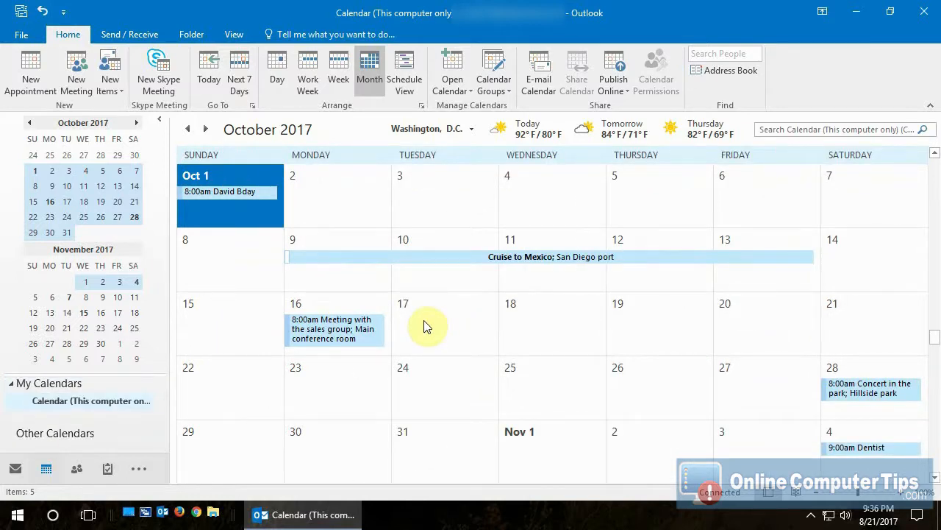
mouse_move(388, 354)
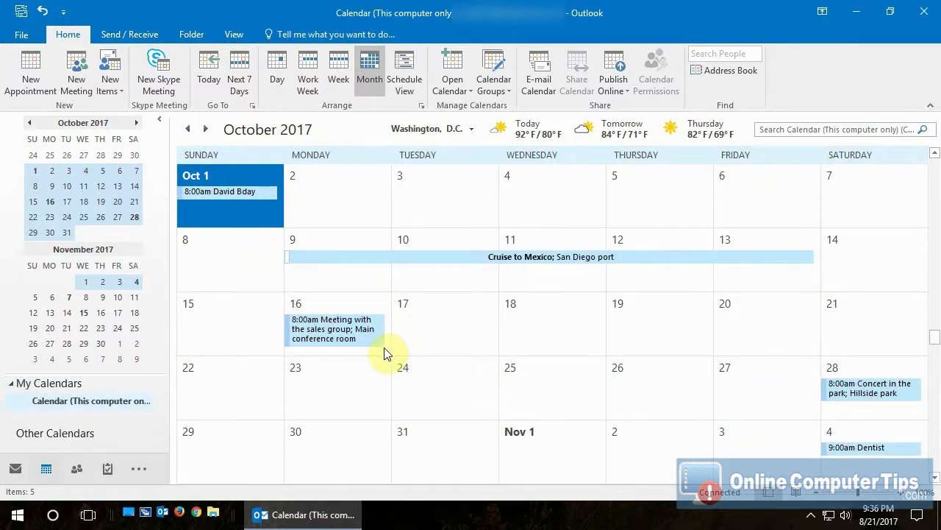